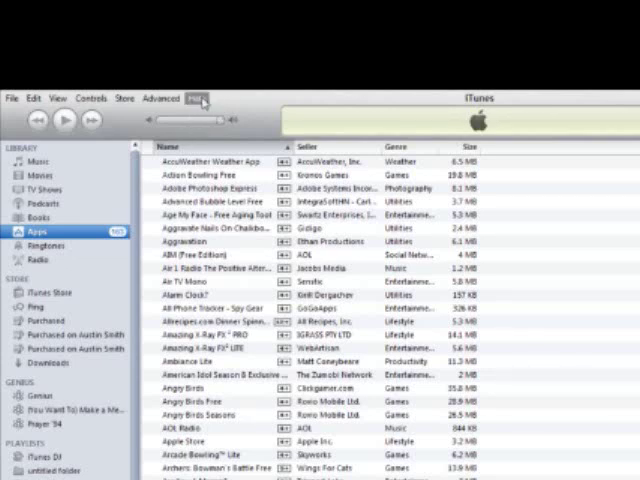
Open the About iTunes window from the Help menu, showing iTunes 10.
{"action": "left_click", "coordinate": [196, 96]}
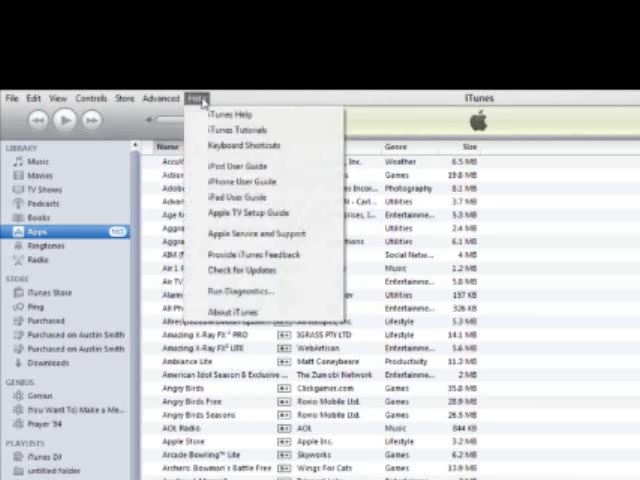
{"action": "mouse_move", "coordinate": [236, 144]}
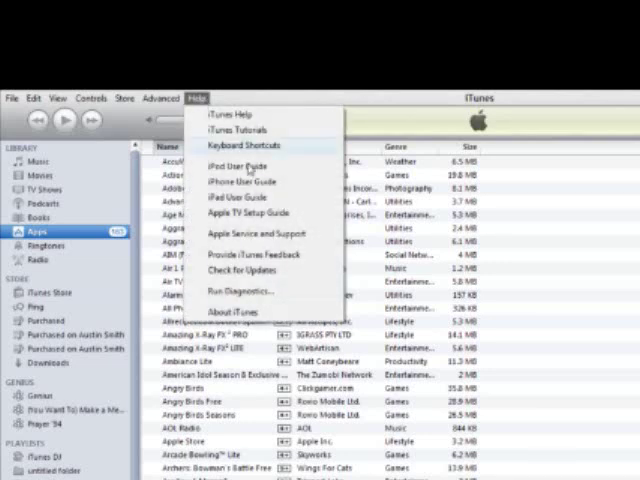
{"action": "mouse_move", "coordinate": [236, 312]}
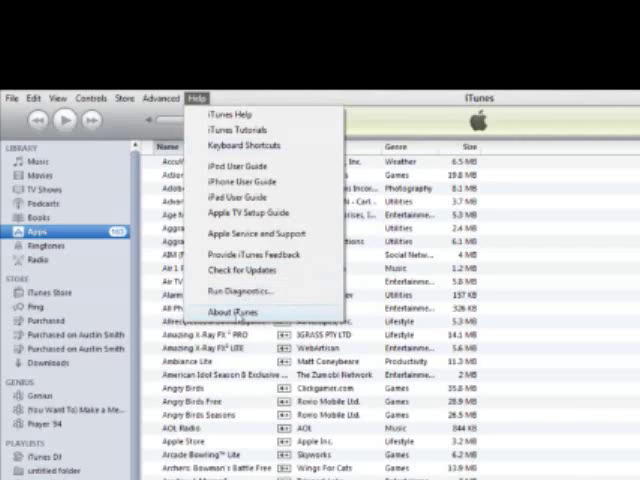
{"action": "left_click", "coordinate": [238, 312]}
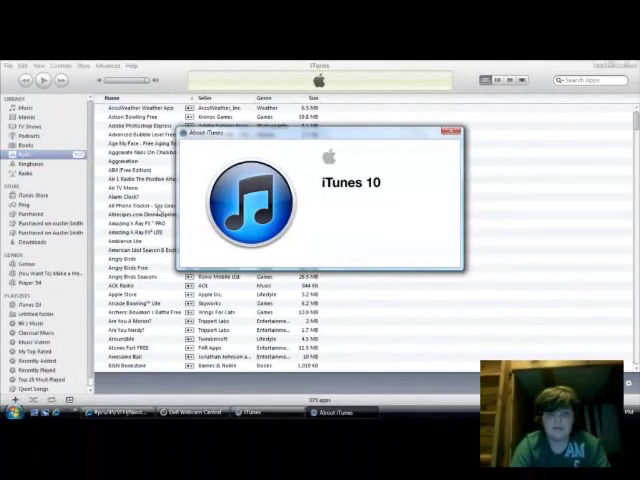